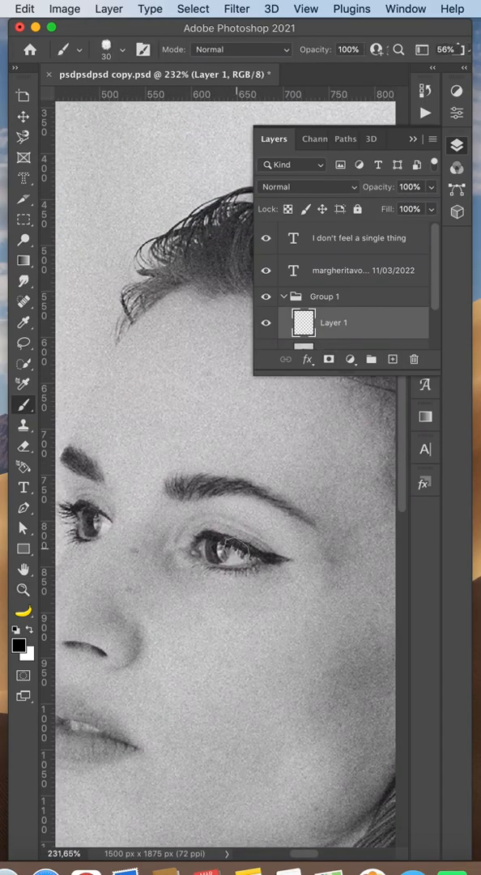
Brush a black X over the eye, a drip line from nose past the lips, and a brow stroke.
left_click_drag(174, 591, 280, 507)
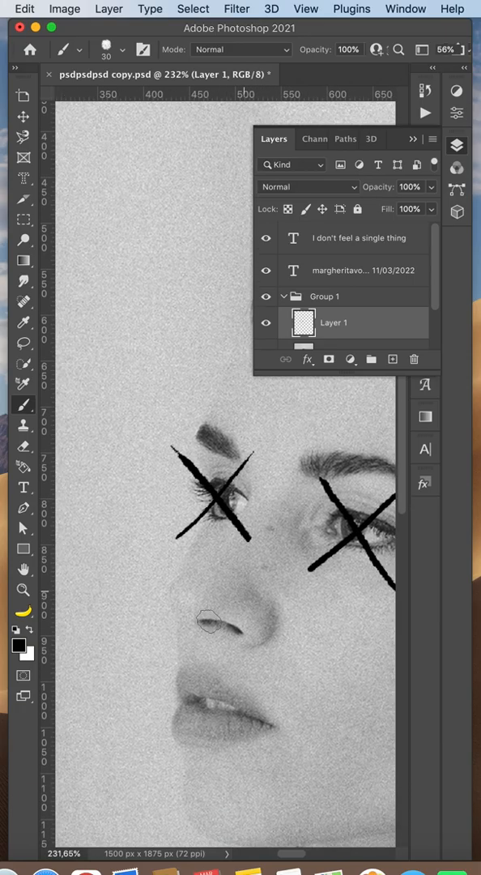
left_click_drag(206, 624, 251, 652)
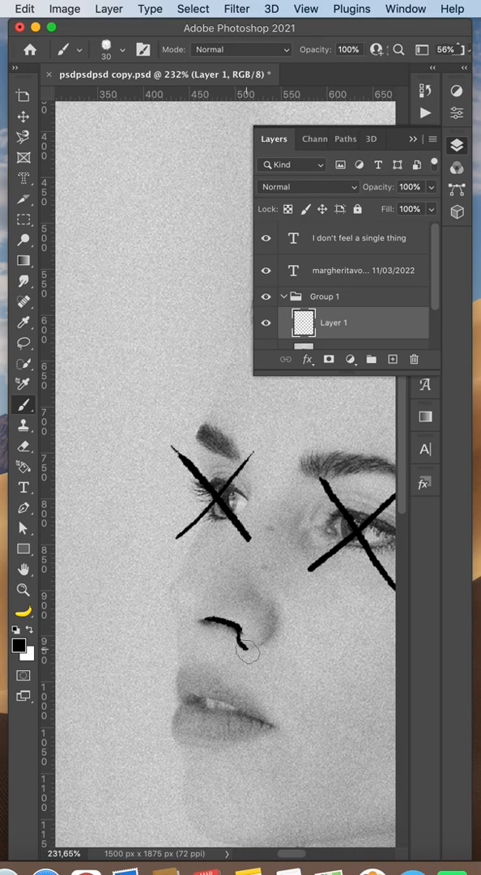
left_click_drag(243, 648, 272, 786)
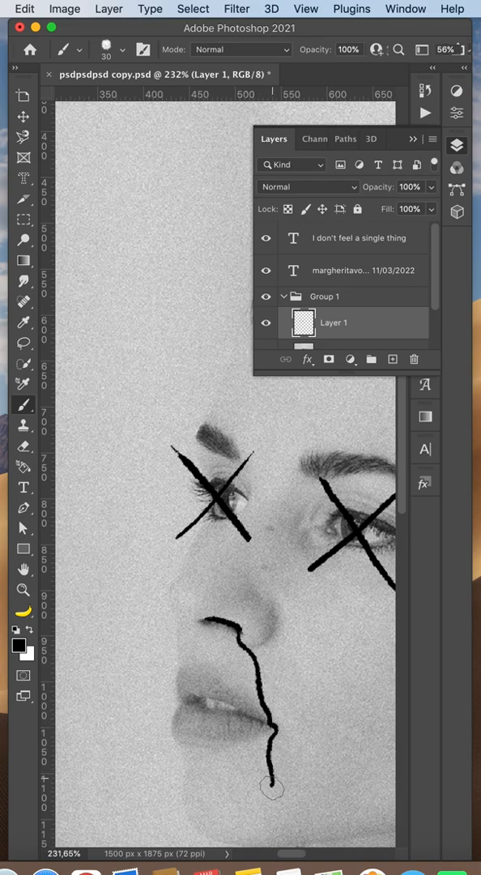
left_click_drag(271, 774, 271, 818)
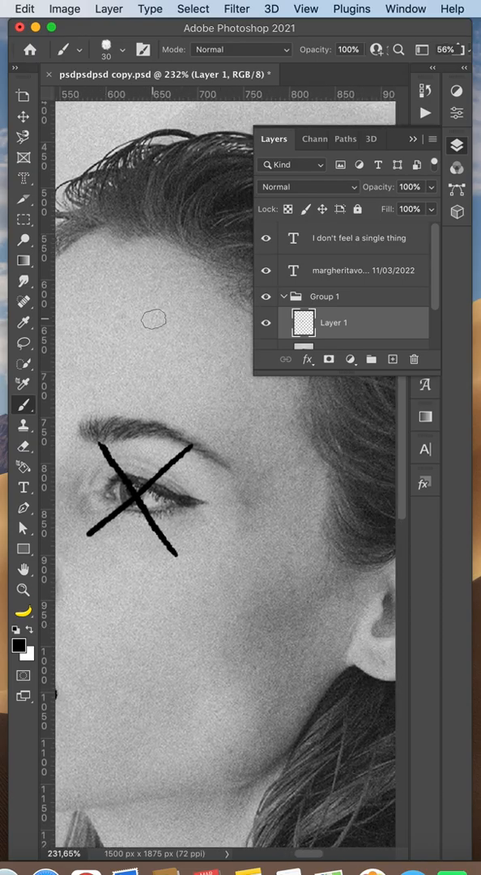
left_click_drag(154, 328, 207, 389)
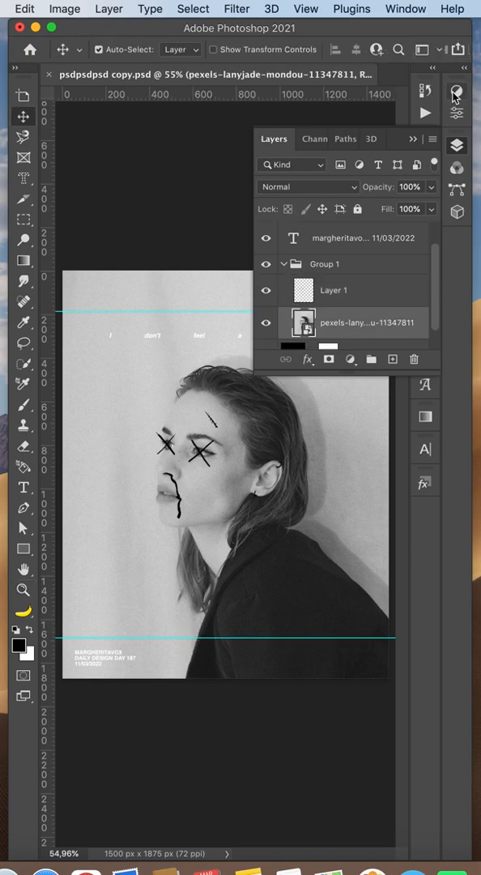
Create a Gradient Map adjustment layer from the Adjustments panel.
left_click(456, 92)
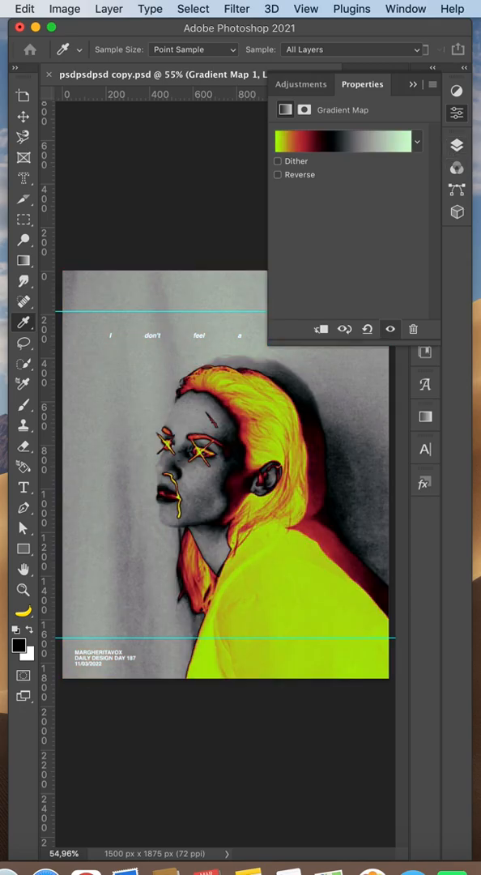
Try several gradient presets and apply the blue-red-yellow spectrum gradient to the map.
left_click(344, 141)
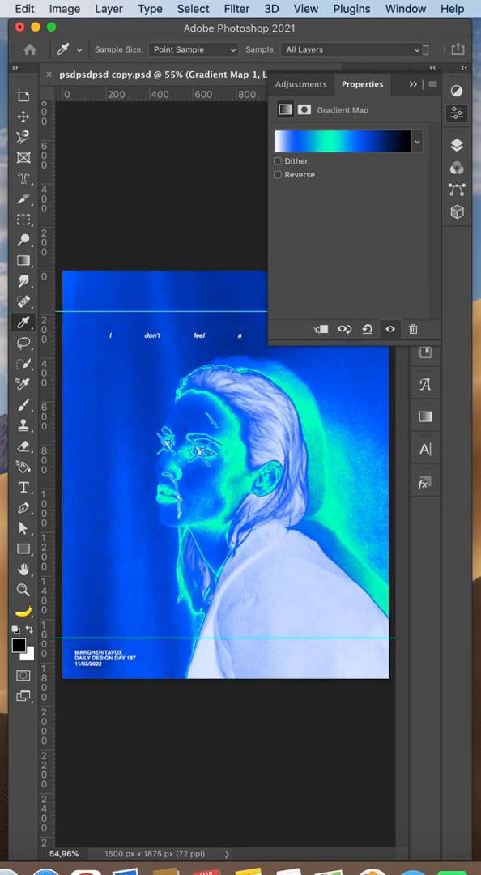
left_click(346, 141)
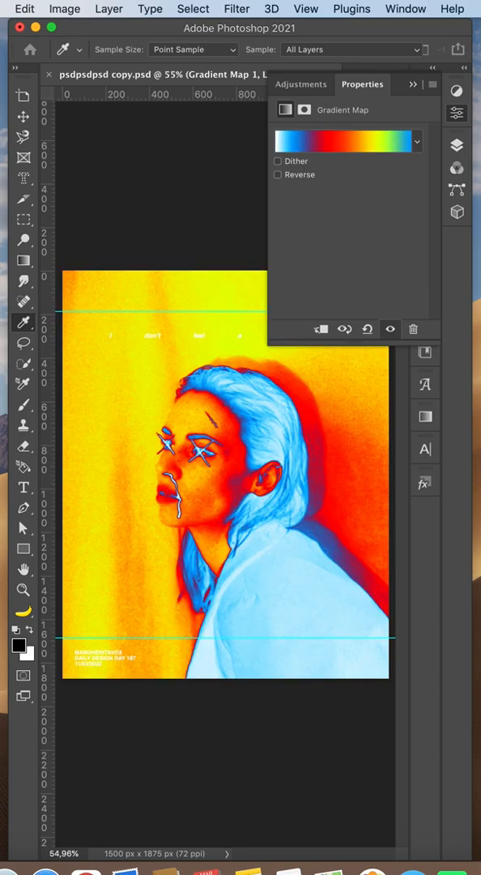
left_click(346, 141)
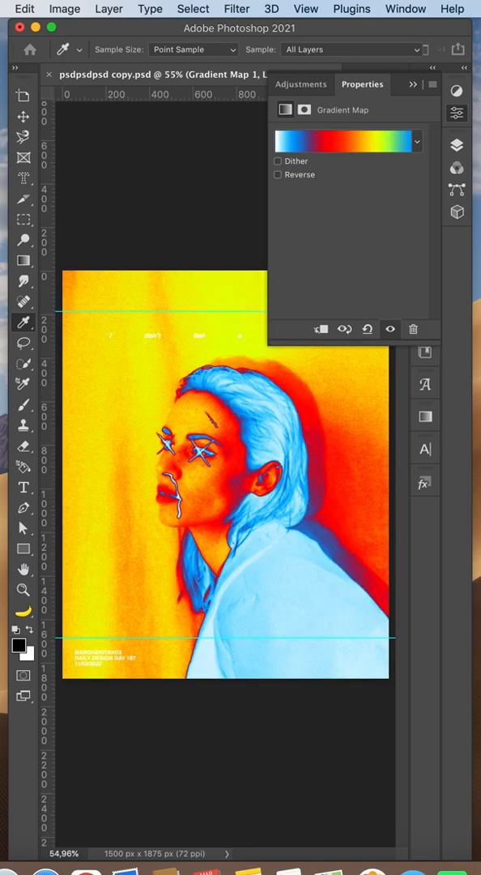
left_click(457, 146)
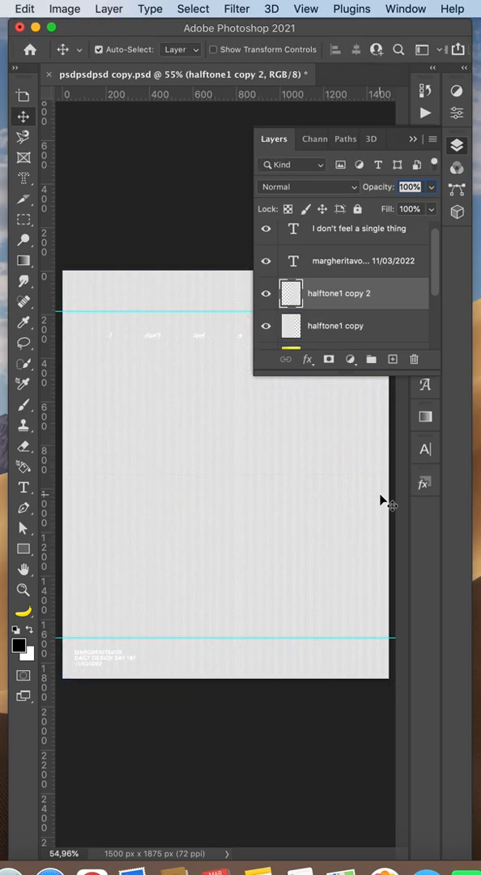
Preview several blend modes on the halftone layer, including Difference.
left_click(306, 186)
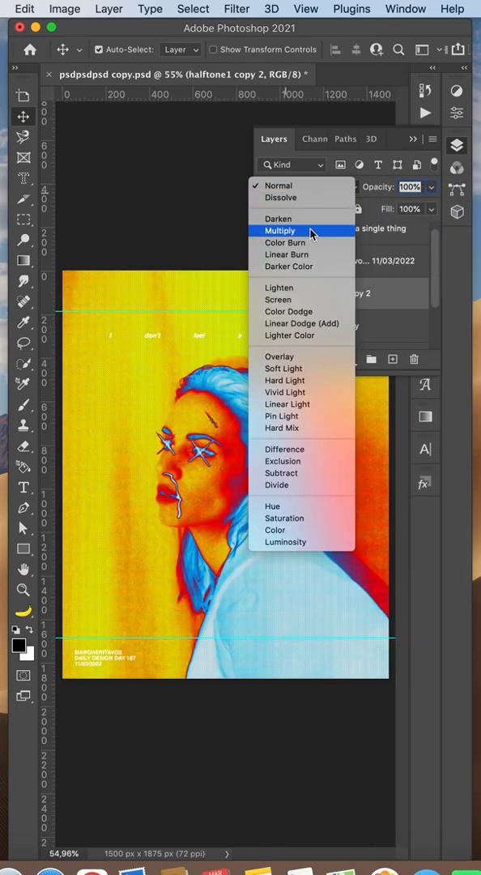
left_click(301, 323)
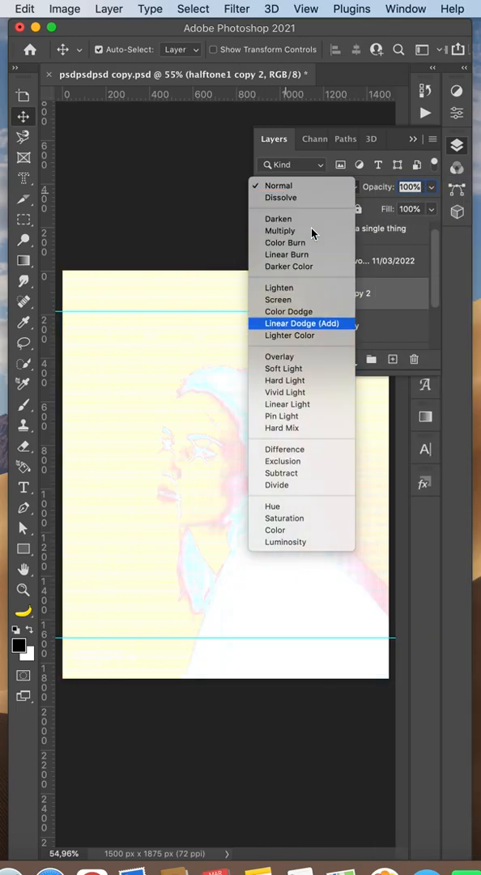
left_click(274, 506)
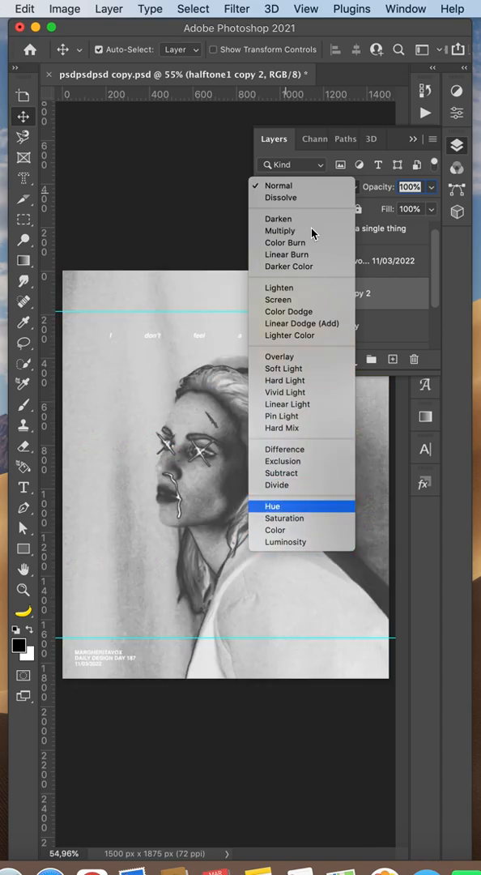
left_click(278, 185)
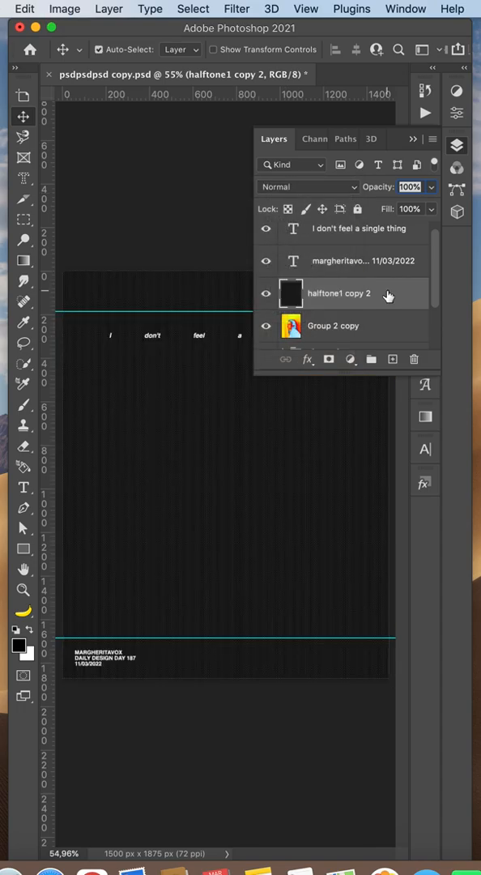
left_click(308, 187)
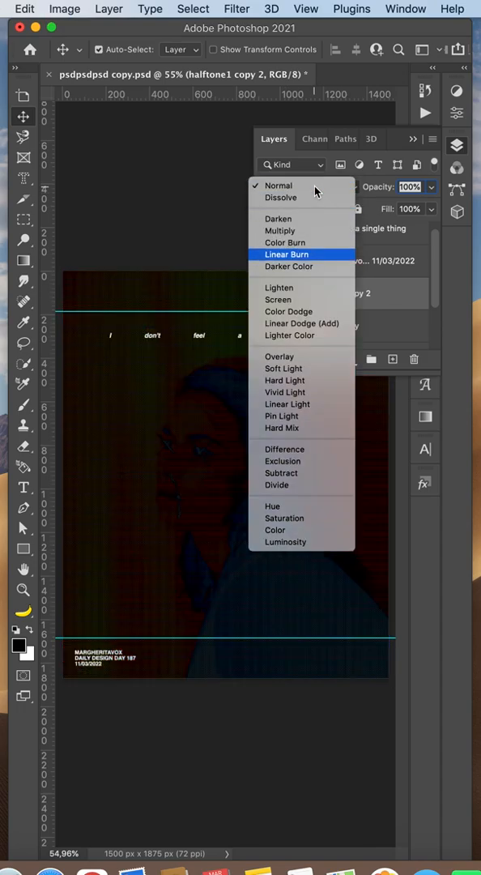
left_click(302, 323)
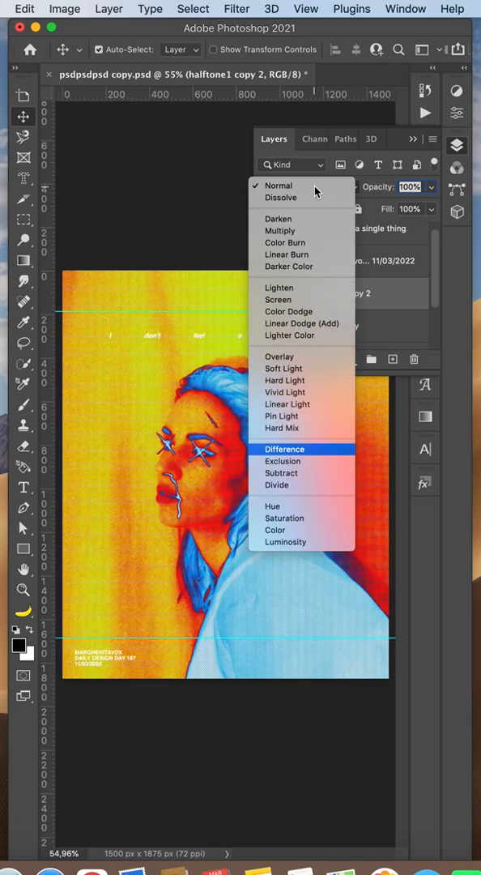
left_click(289, 335)
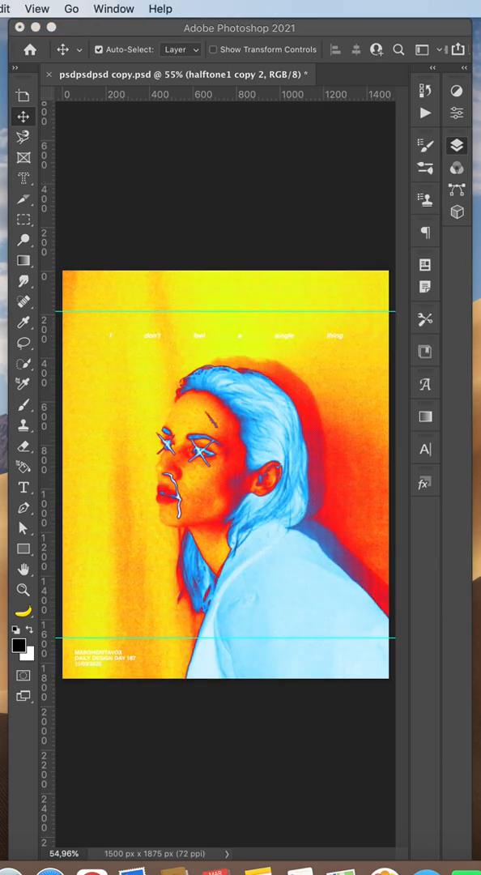
left_click(300, 186)
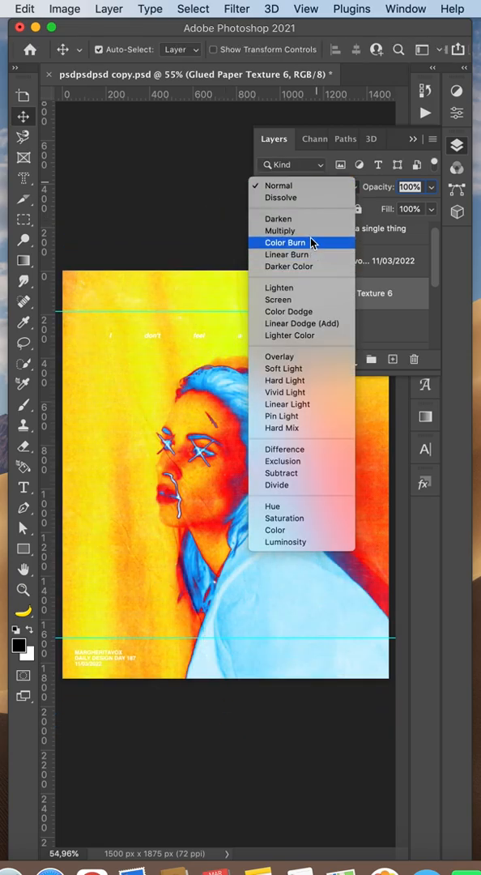
Set Glued Paper Texture 6 to Color Burn, then try Divide on the next texture.
left_click(286, 254)
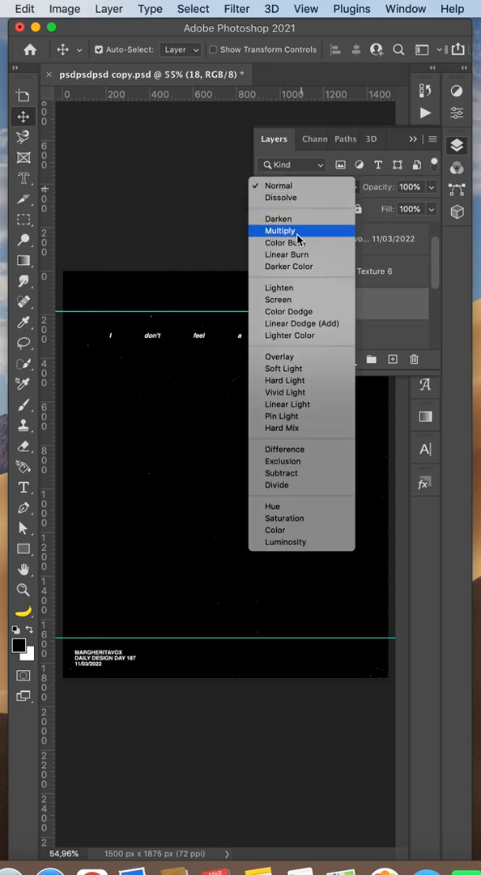
mouse_move(284, 380)
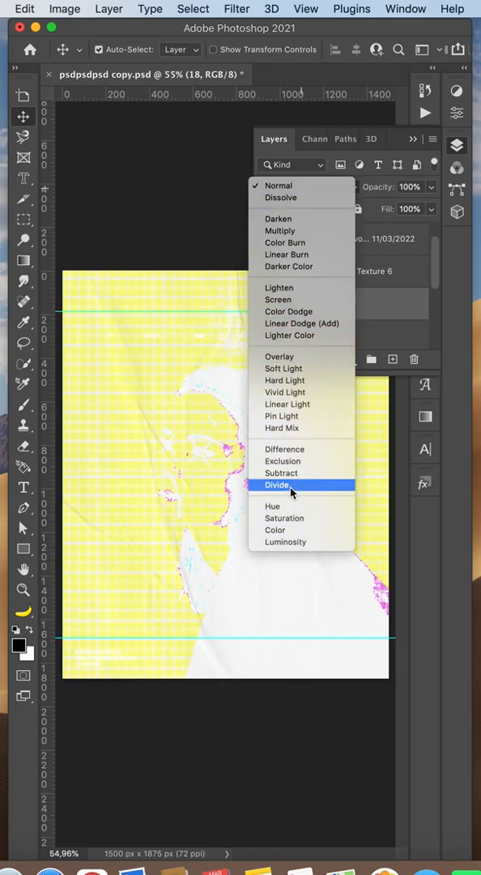
left_click(278, 299)
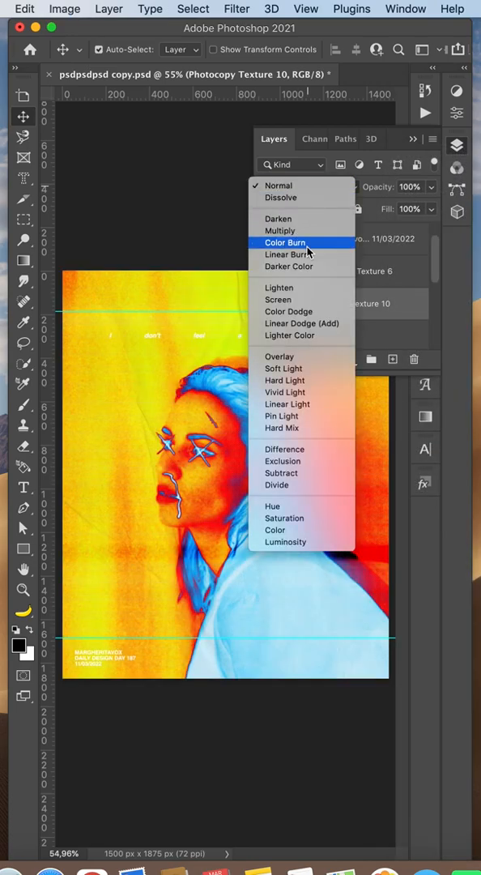
Try Color Burn on Photocopy Texture 10, then settle on Vivid Light.
left_click(284, 392)
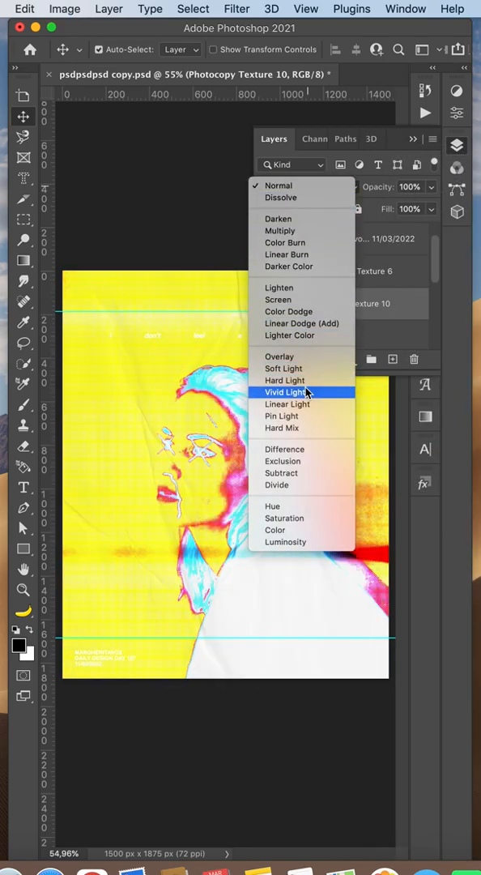
left_click(283, 368)
type("aaaaasss")
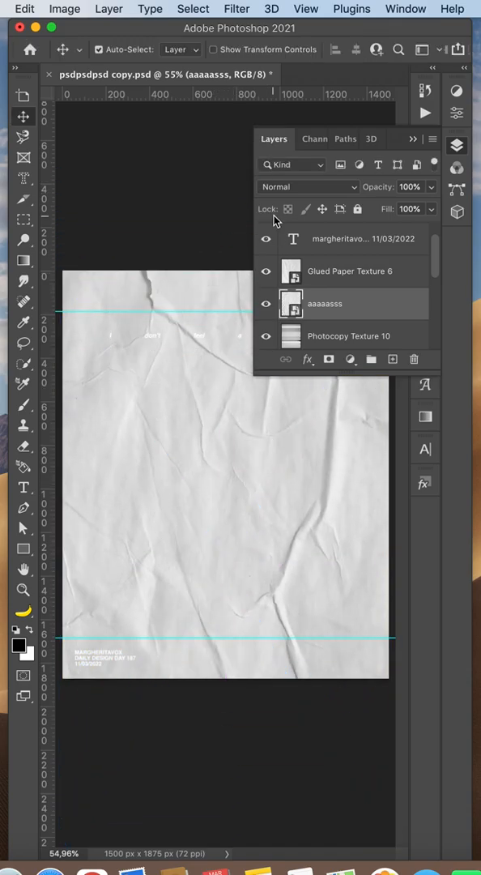
Preview Exclusion on the aaaaasss crumpled paper layer, then set it to Multiply.
left_click(308, 186)
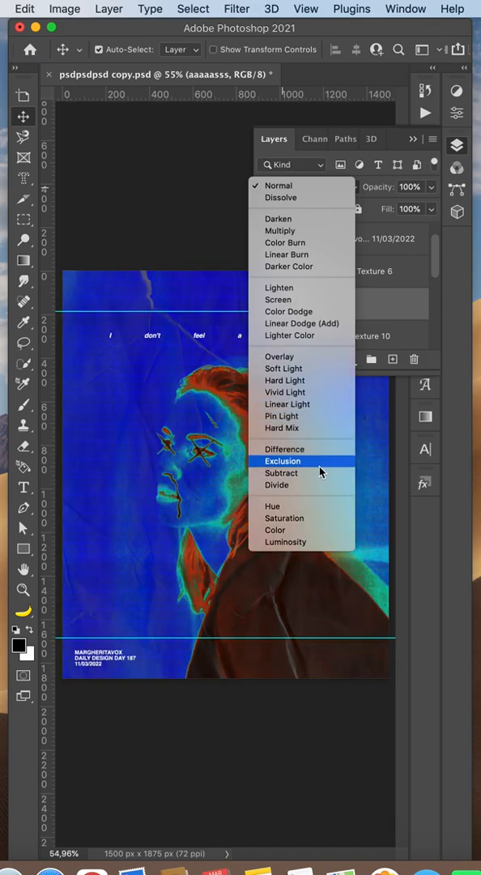
left_click(281, 197)
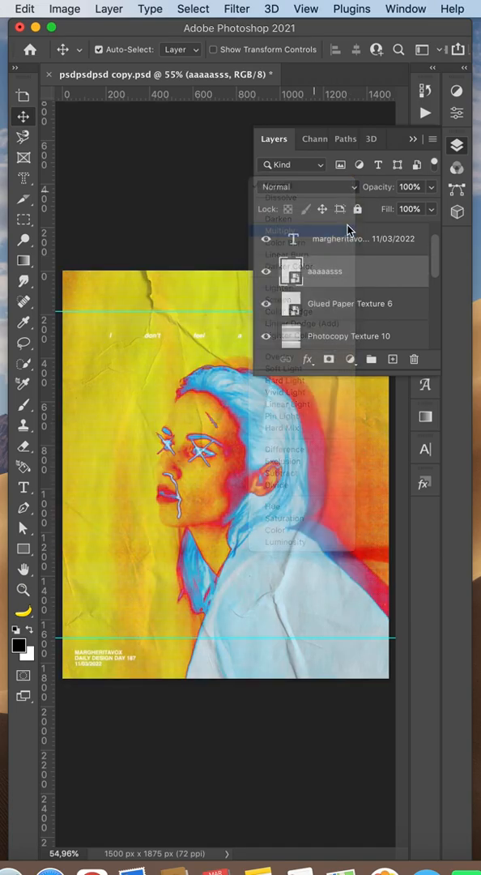
left_click(279, 230)
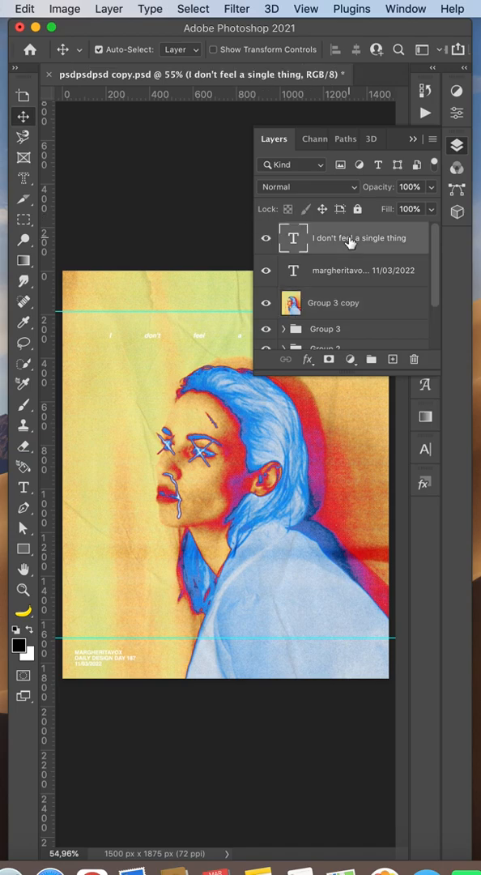
Apply a Distort > Displace filter at 10 by 10 to the text smart object.
left_click(237, 9)
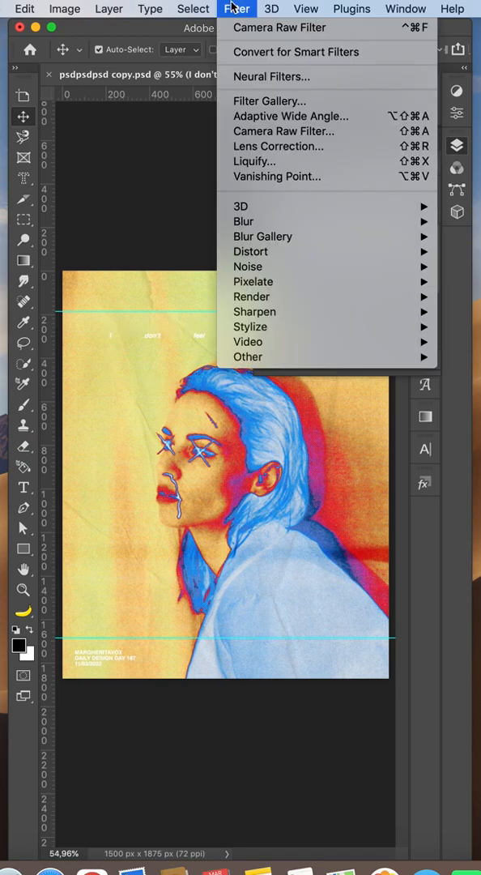
mouse_move(251, 251)
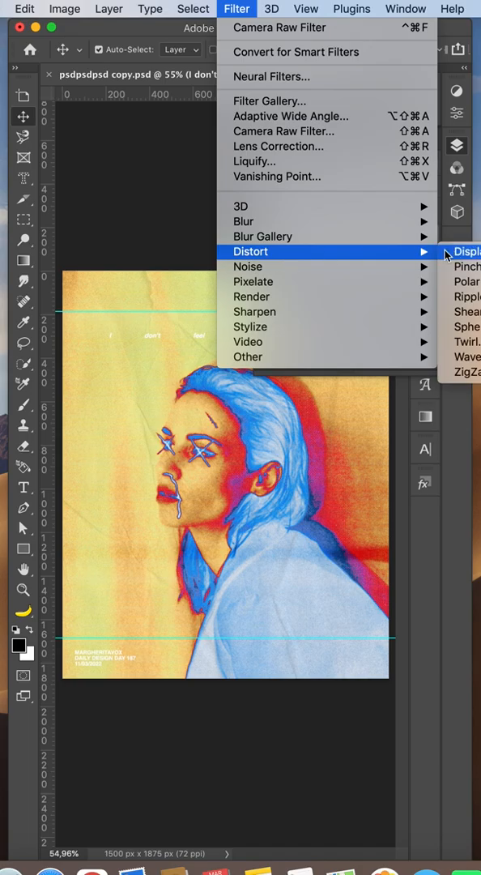
left_click(466, 251)
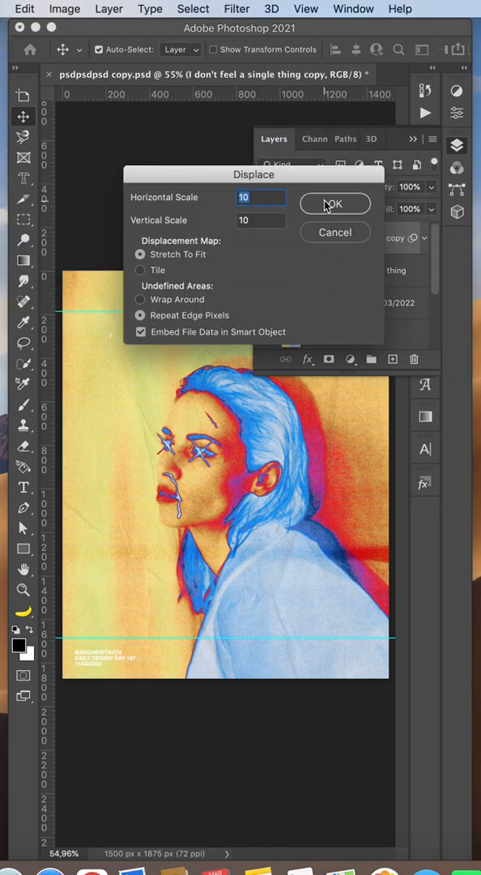
left_click(334, 204)
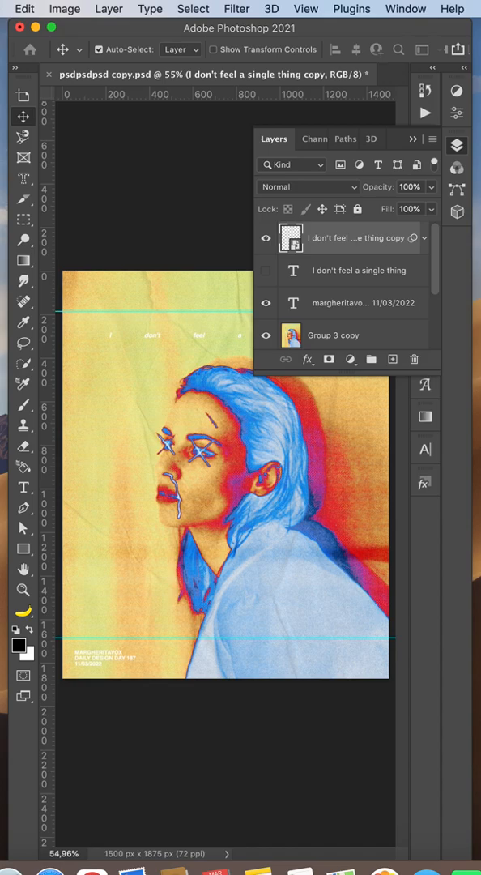
left_click(424, 238)
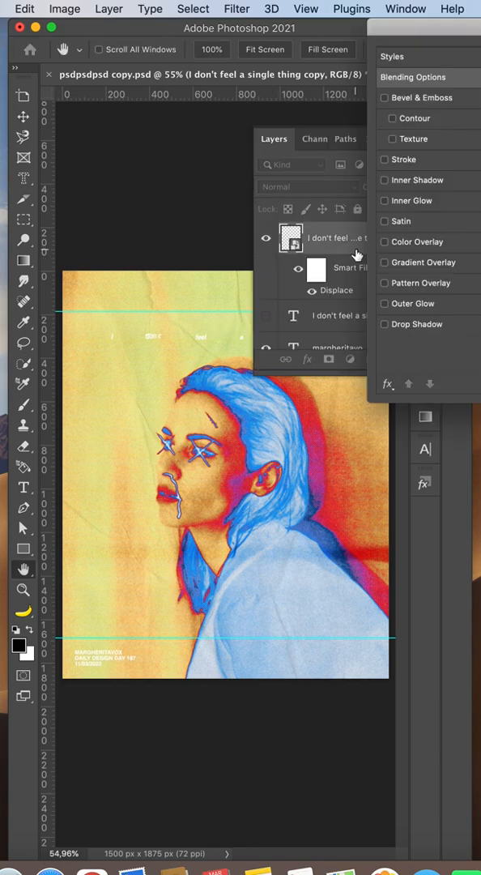
Add a black Color Overlay to the displaced text and begin renaming the margheritavox layer.
left_click(420, 242)
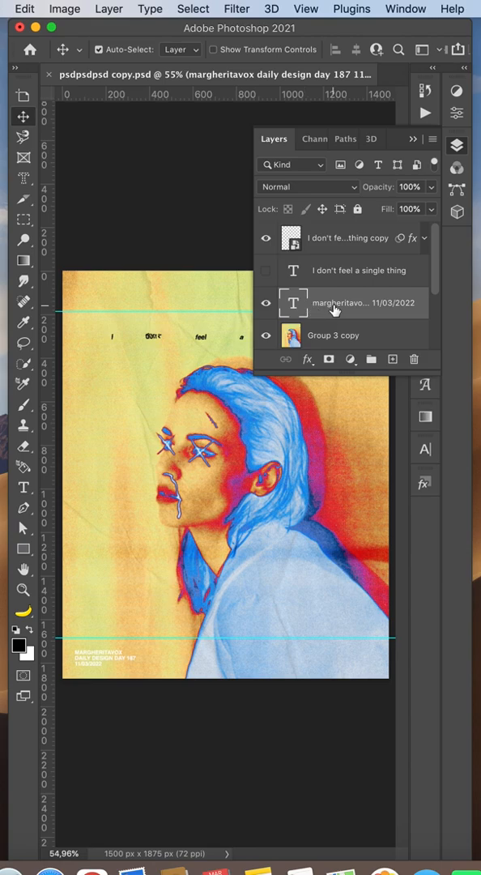
double_click(365, 302)
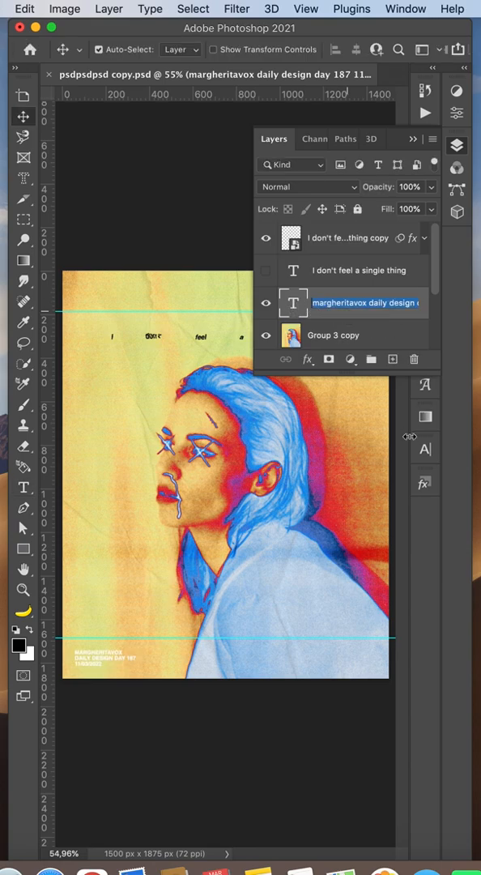